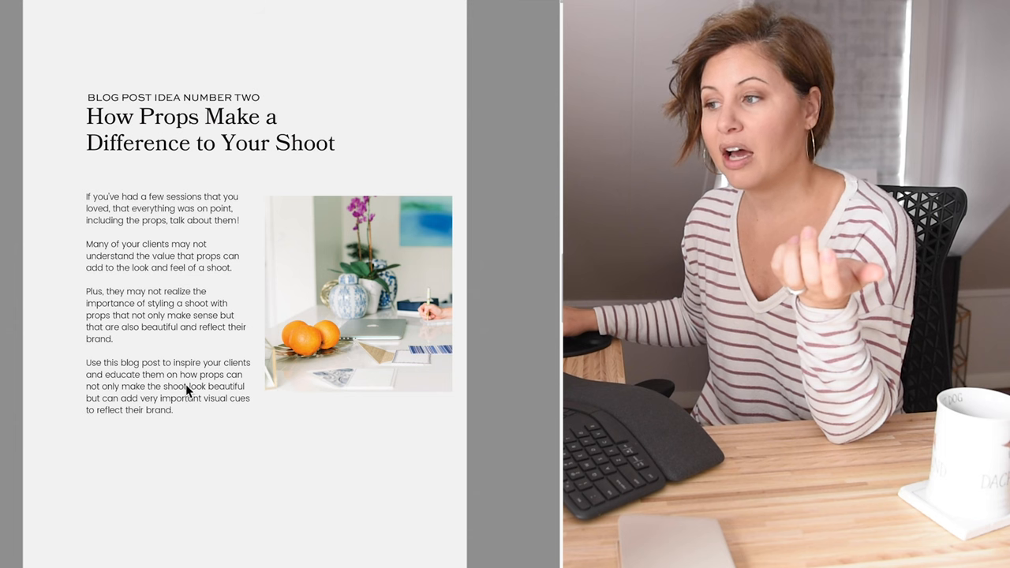
pyautogui.moveTo(195, 350)
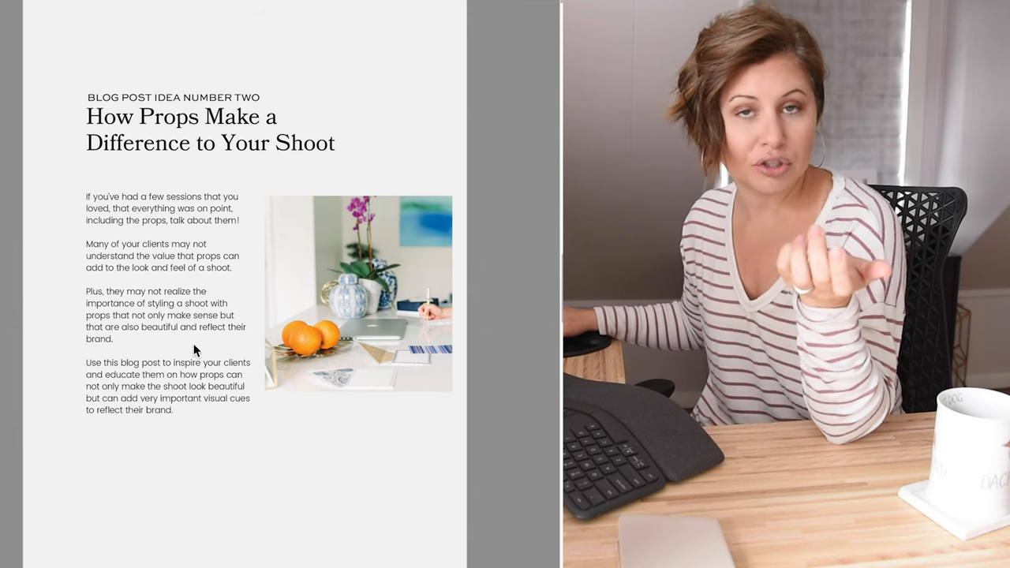